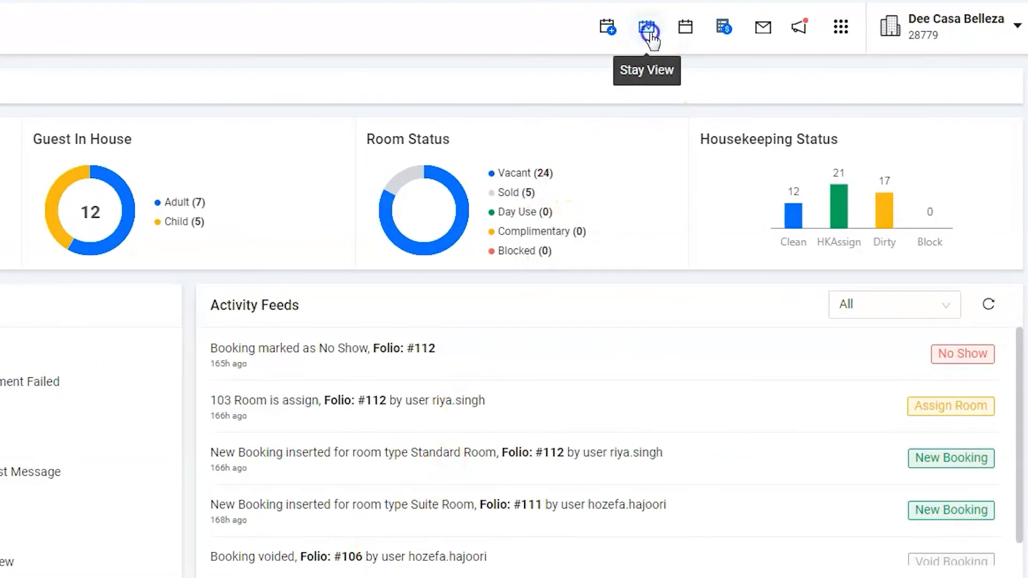
Step: Switch to the Stay View calendar of rooms and bookings for October
left_click(647, 27)
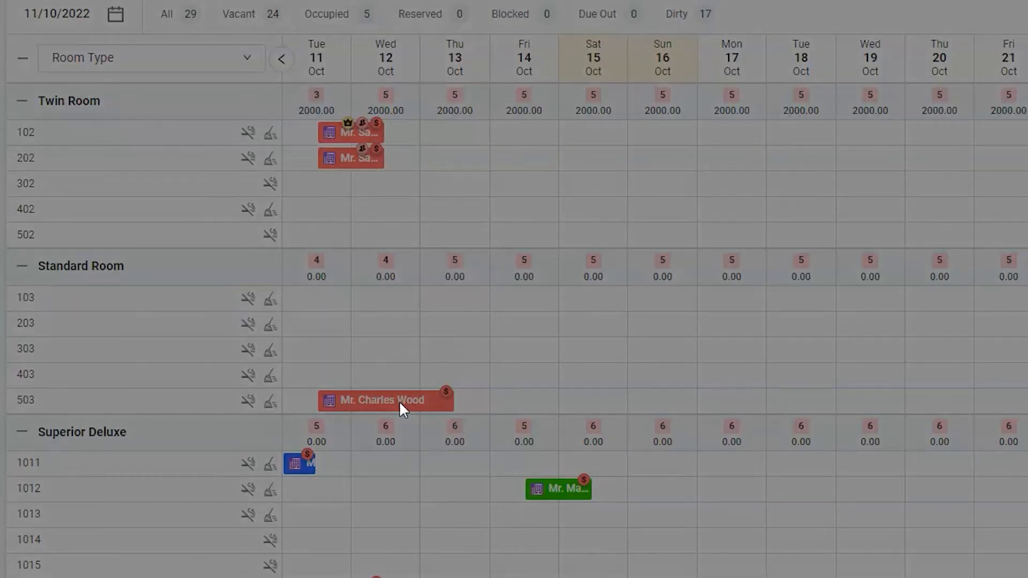
left_click(386, 400)
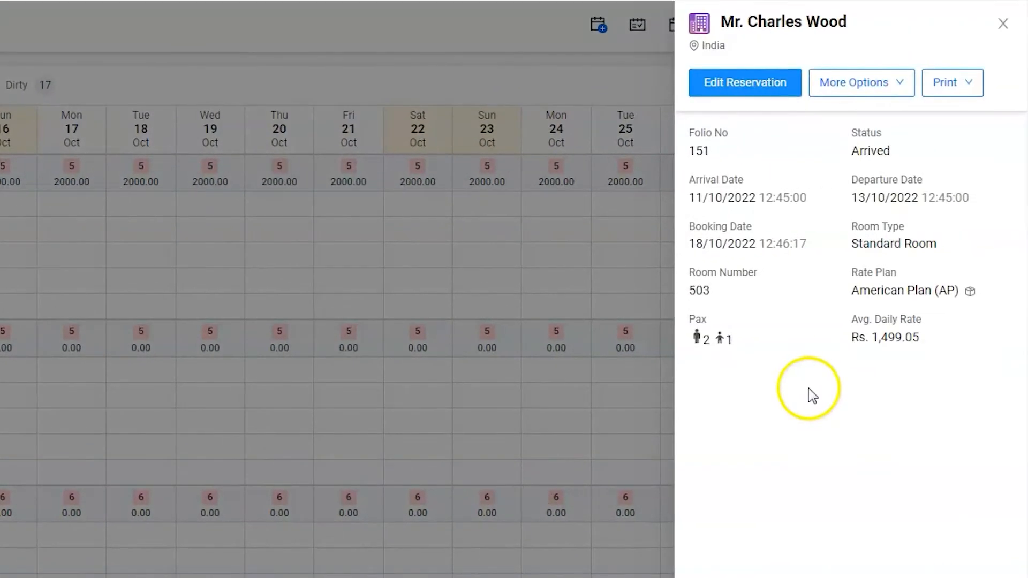
left_click(860, 82)
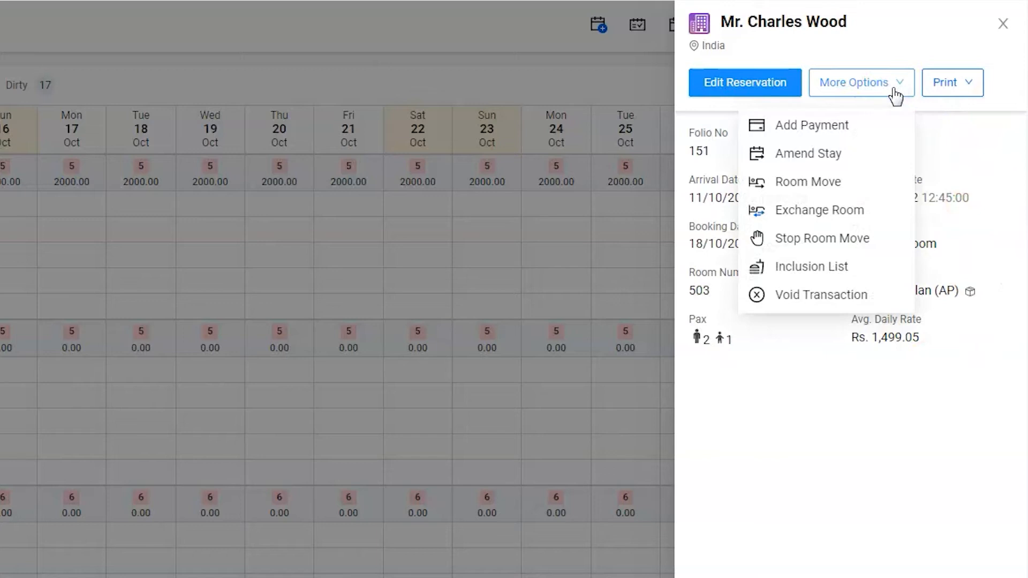
mouse_move(876, 116)
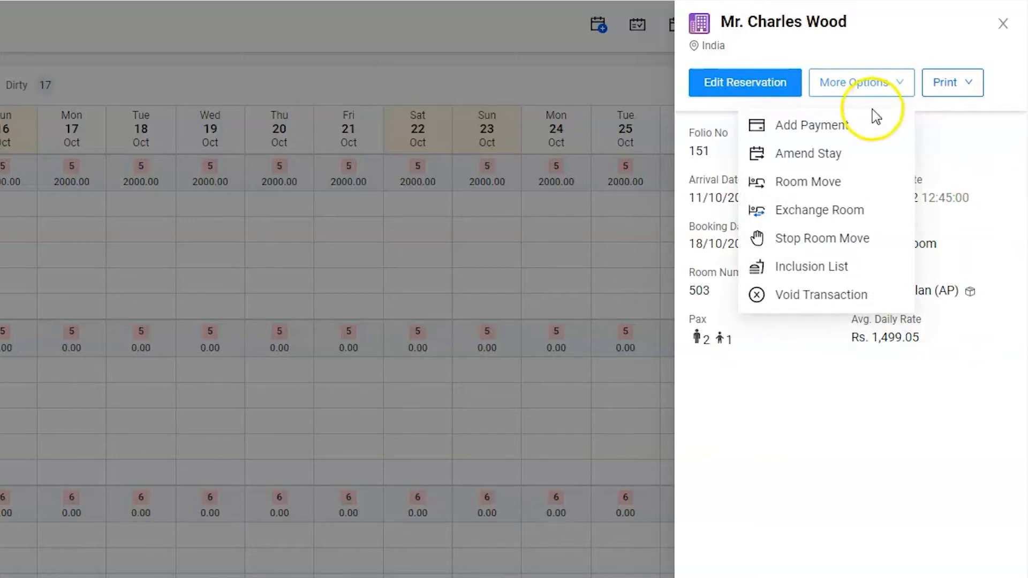
Step: Amend the stay to 1 night so departure becomes 12/10/2022, and save
left_click(810, 154)
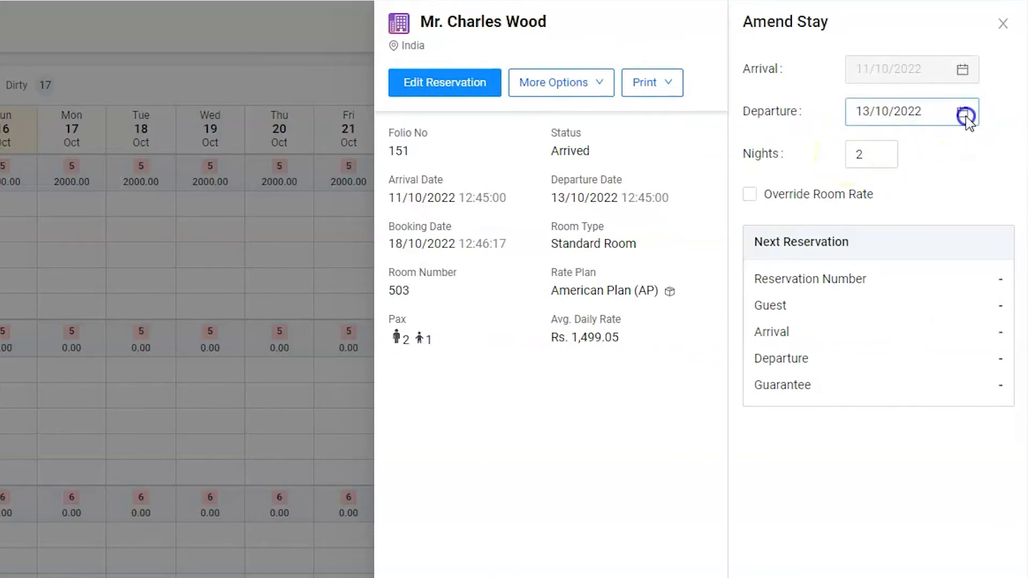
left_click(966, 110)
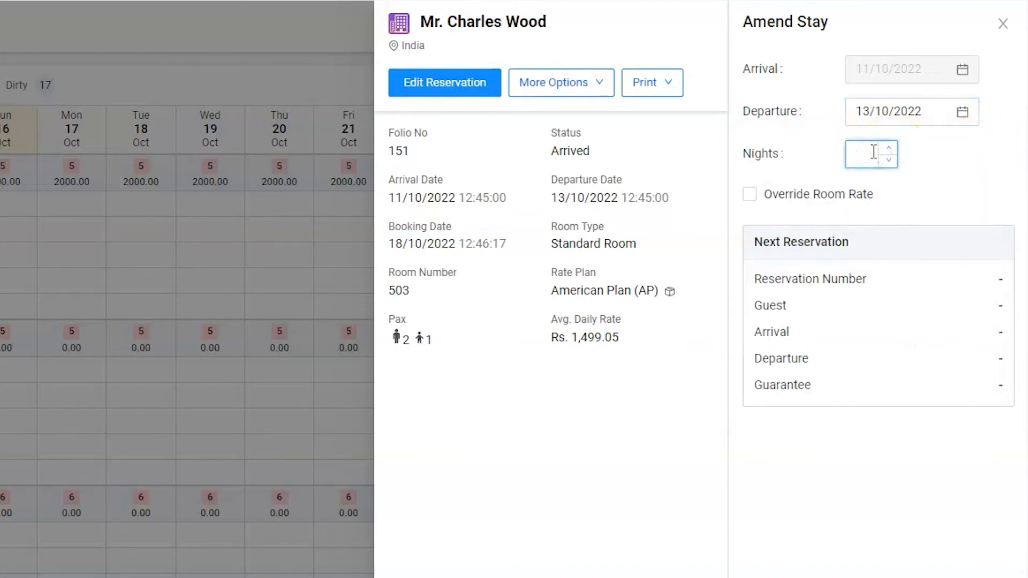
type("1")
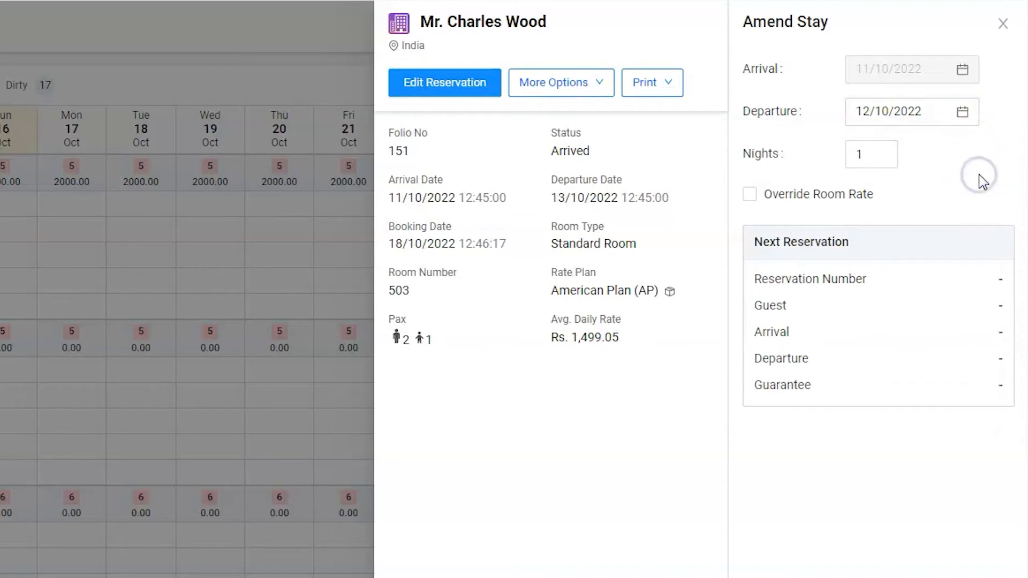
mouse_move(1012, 404)
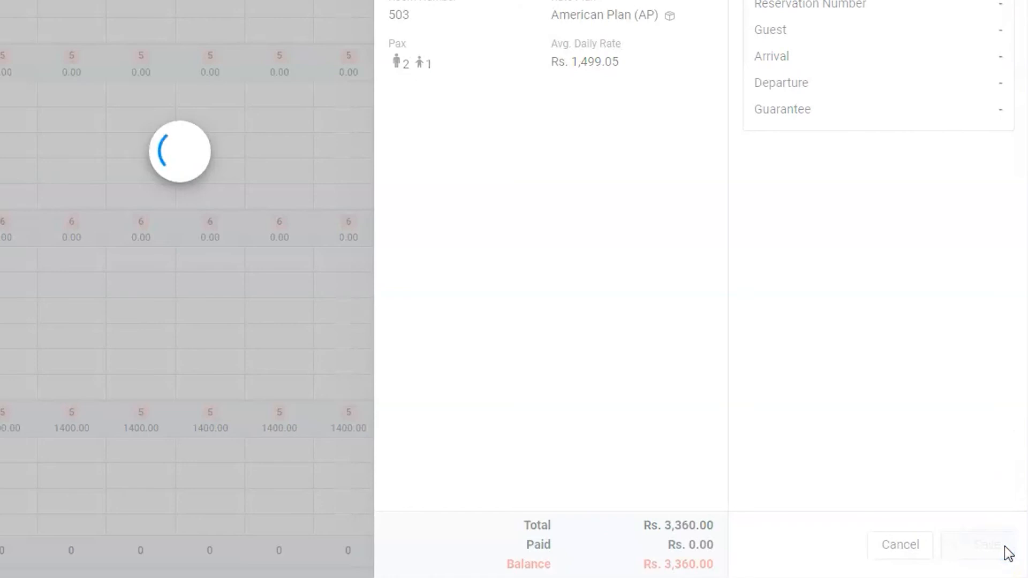
left_click(977, 544)
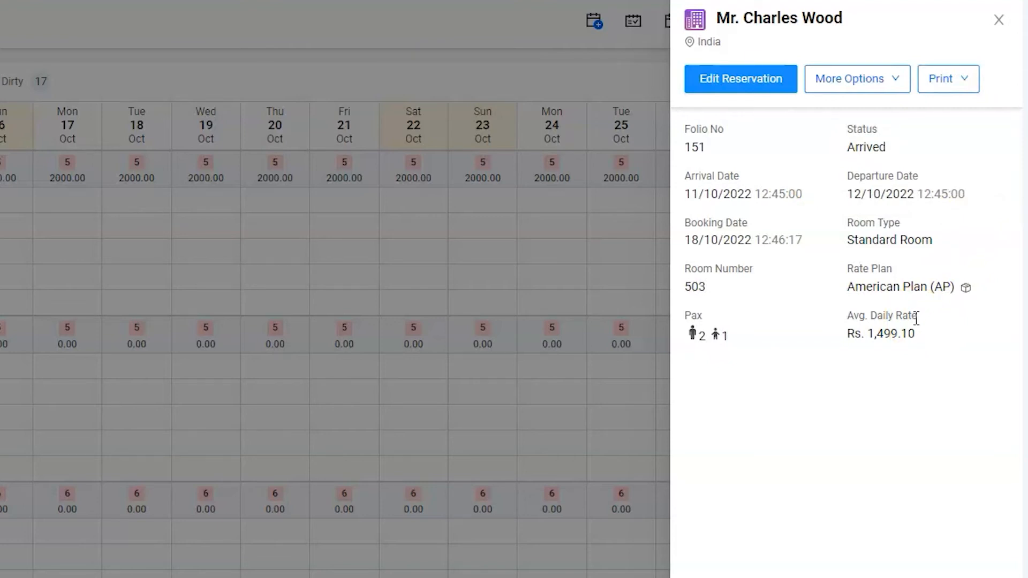
mouse_move(856, 238)
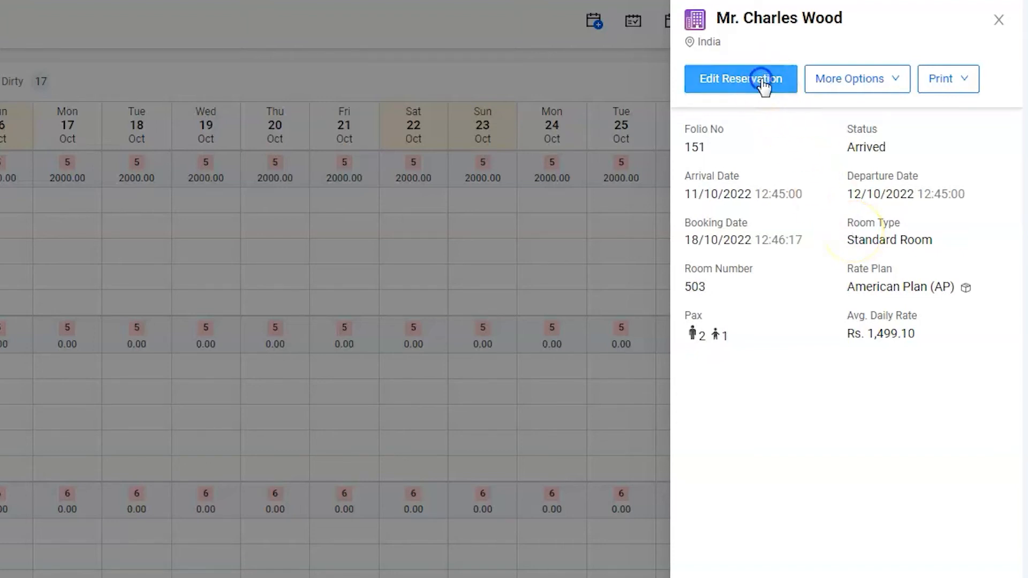
Step: Go to Edit Reservation and expand the folio's More operations list
left_click(740, 78)
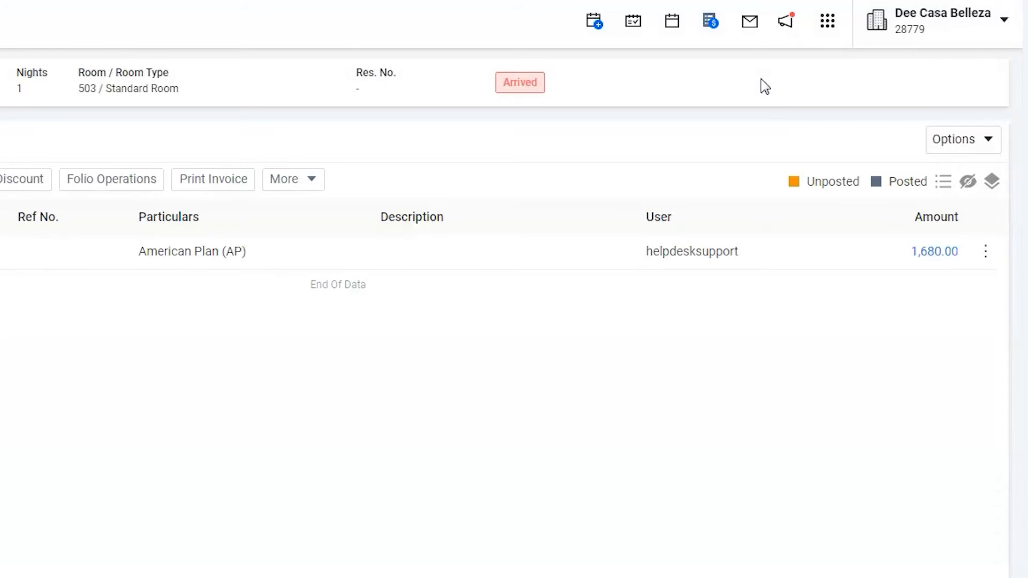
left_click(553, 178)
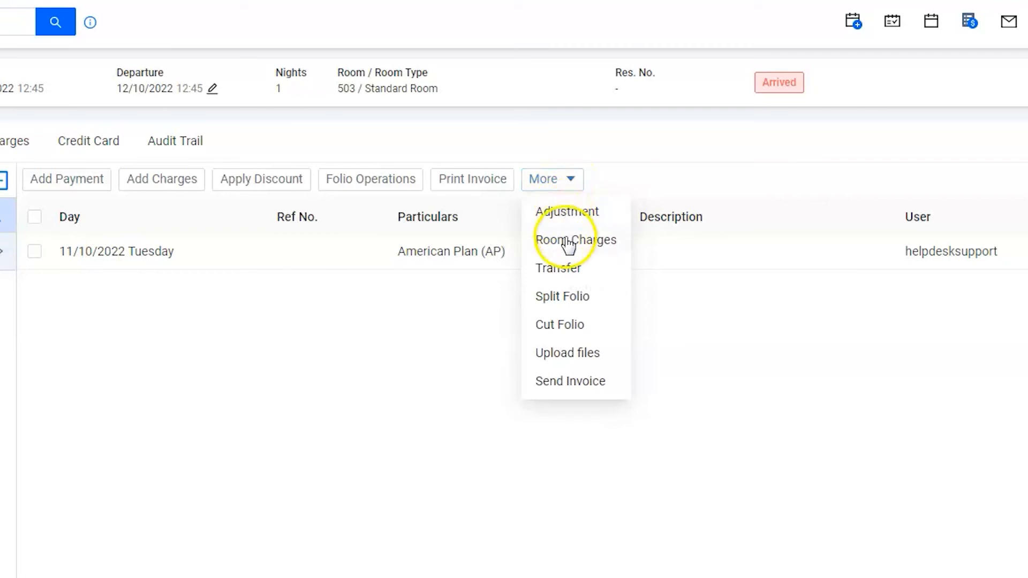
Step: Post a Room Charges entry of 1500 with comment 'Charge for 2nd Night' and save it
left_click(575, 239)
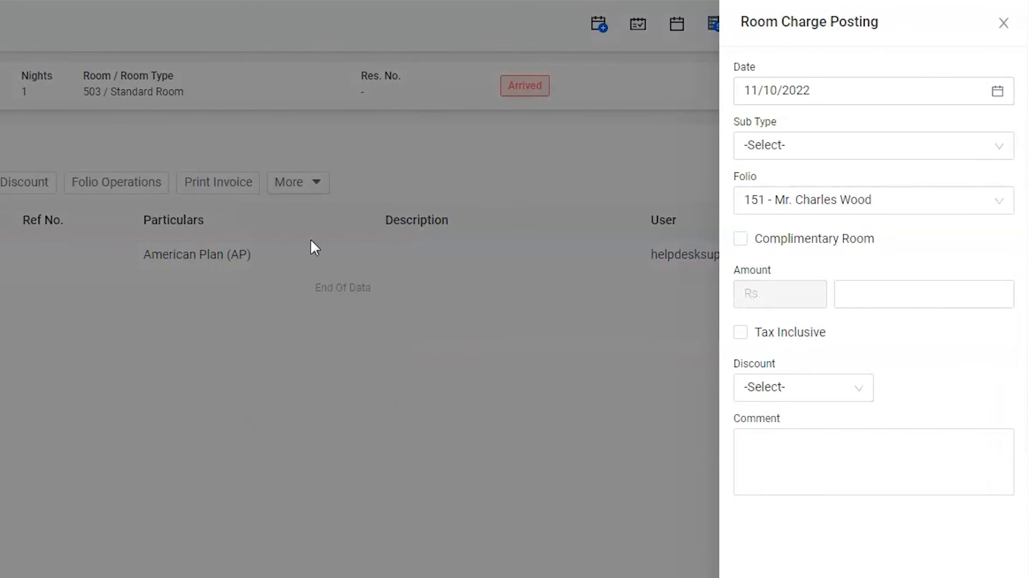
left_click(872, 144)
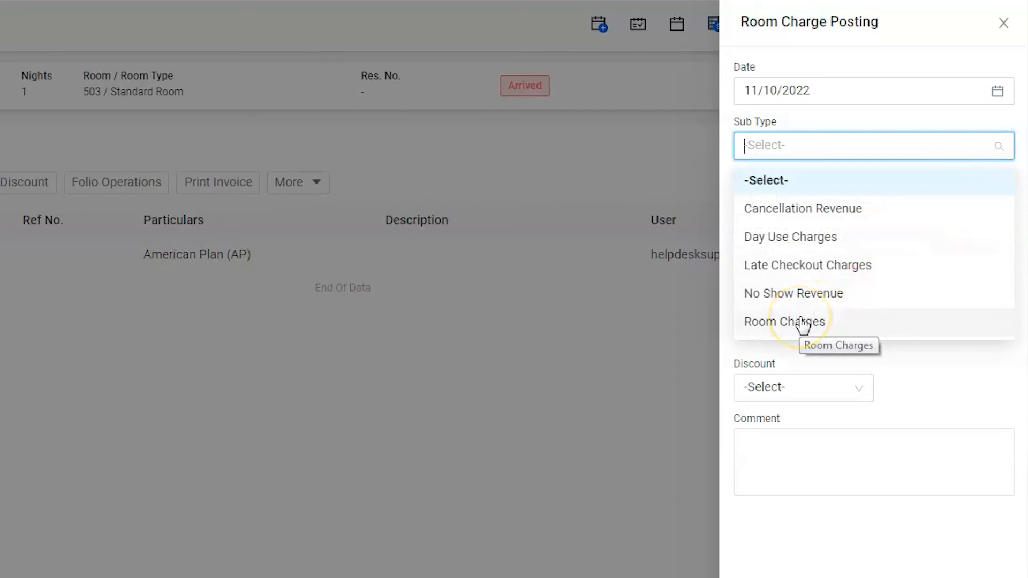
left_click(785, 322)
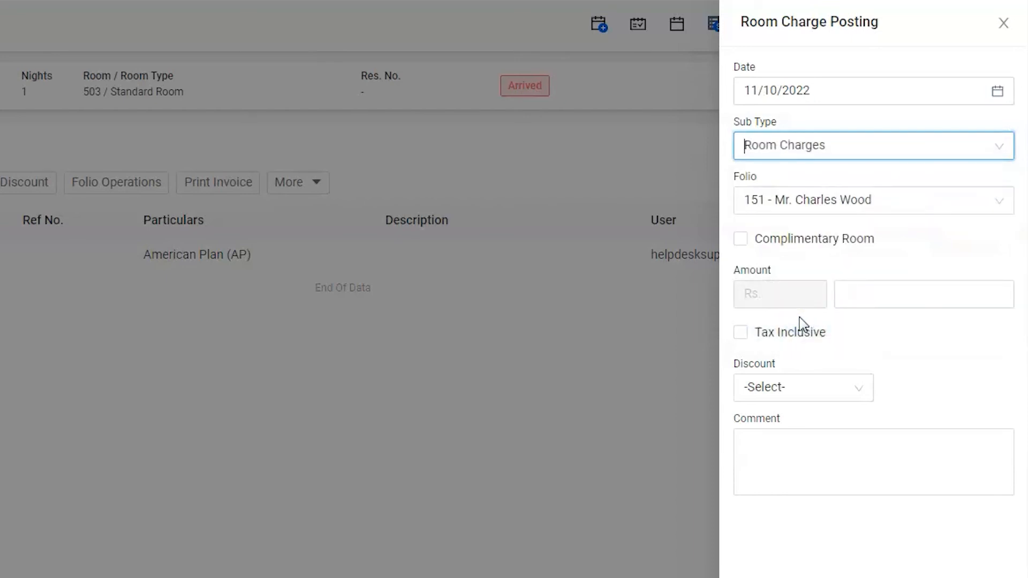
type("1500")
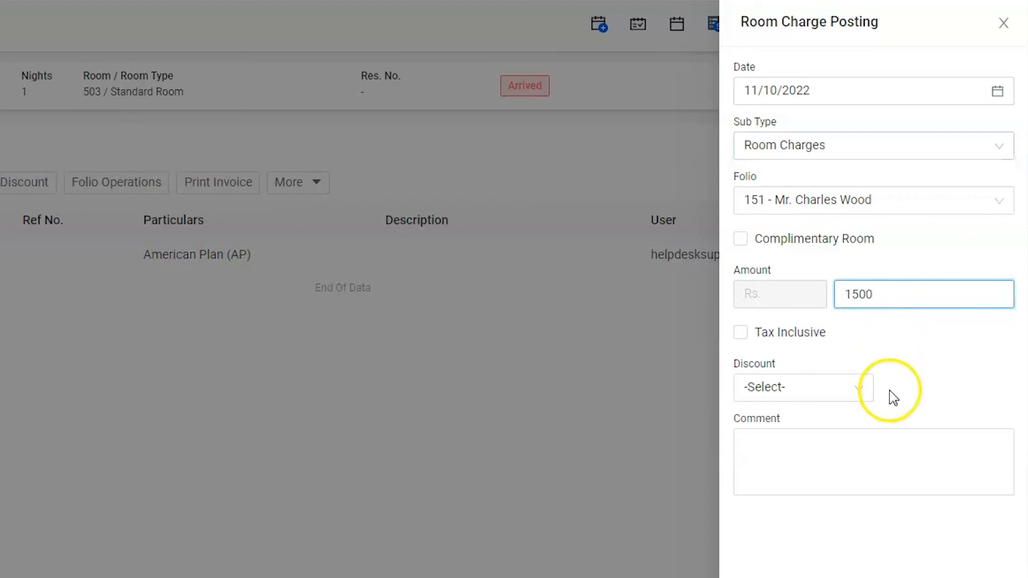
left_click(873, 462)
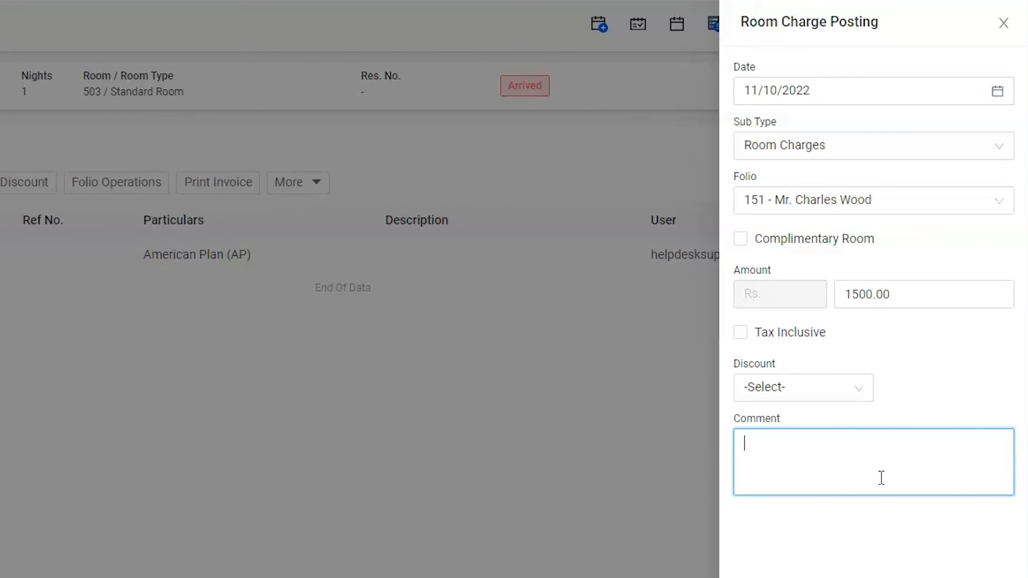
type("Charge for 2")
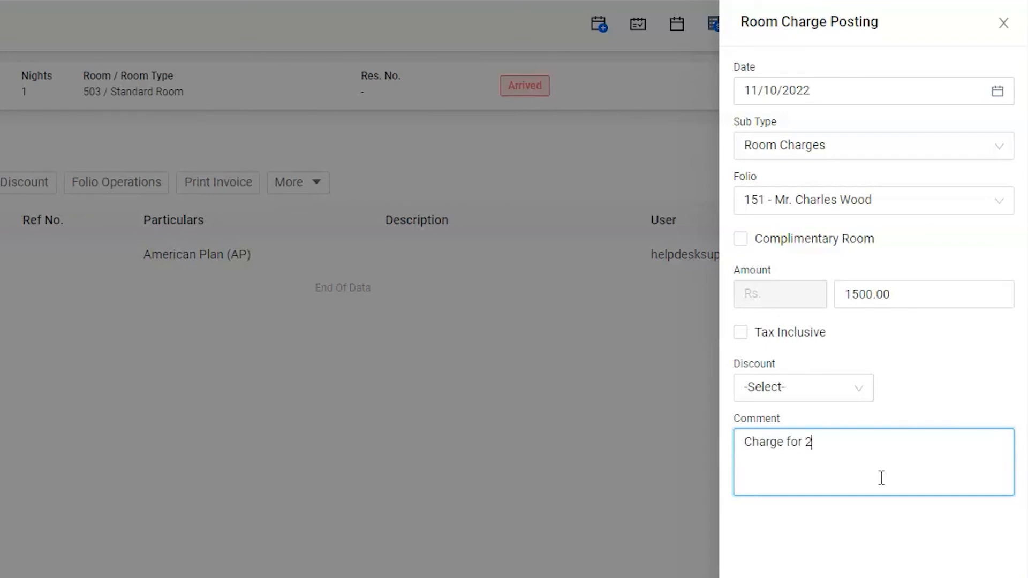
type("nd Night")
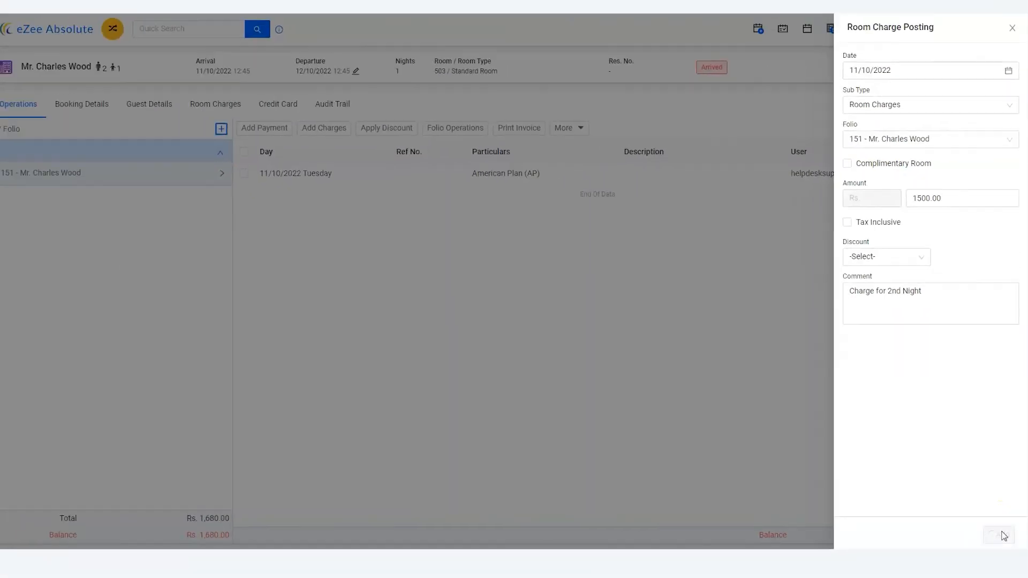
left_click(997, 536)
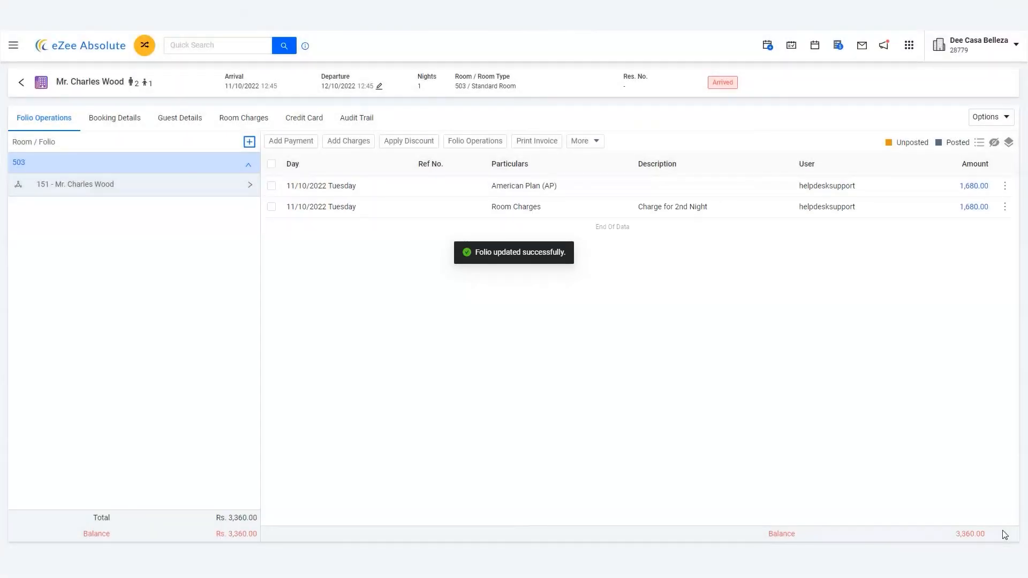